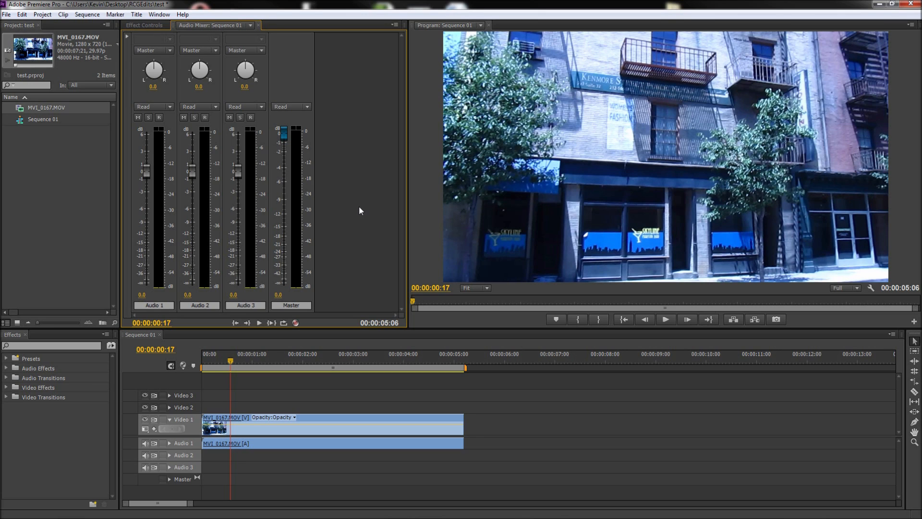
mouse_move(188, 91)
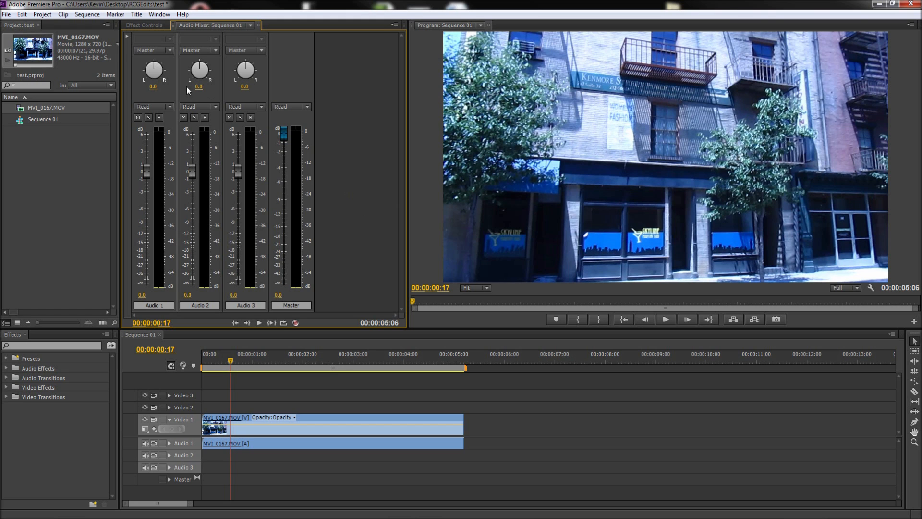
Bring up the Edit menu's list of editing commands.
click(22, 14)
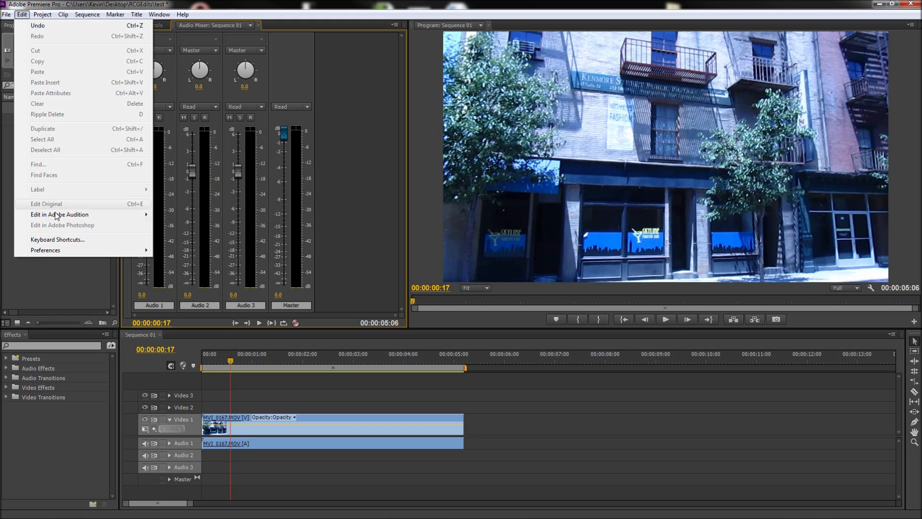
Show the Keyboard Shortcuts settings and scroll the command list down to Tools.
click(57, 239)
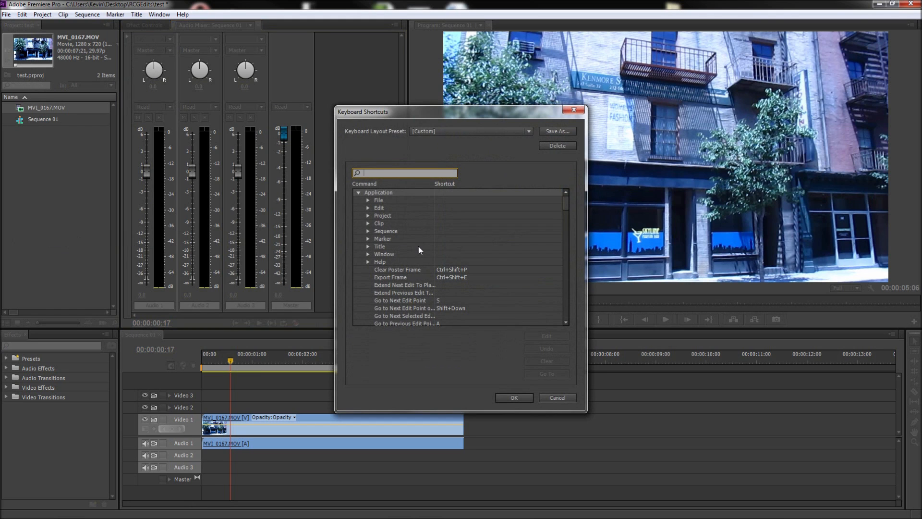
scroll(down, 3)
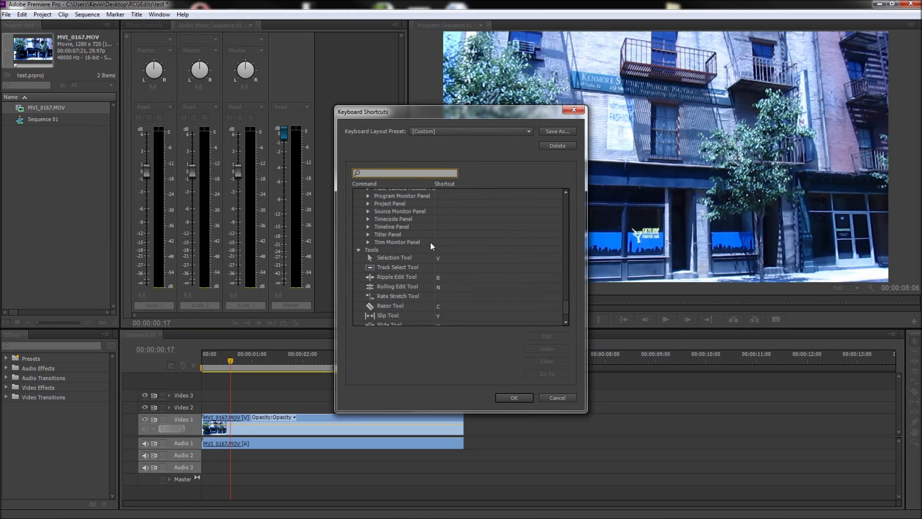
scroll(down, 3)
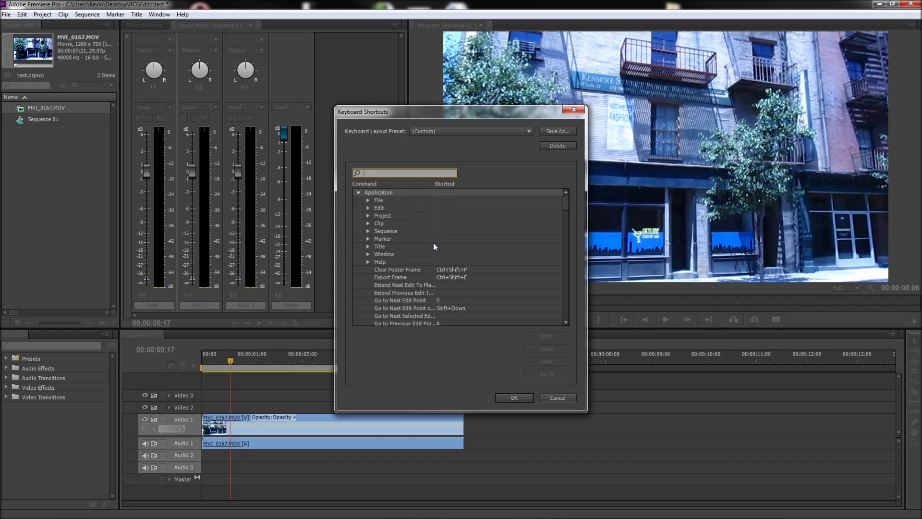
Assign A to the Go to Previous Edit Point command.
text(go to previous)
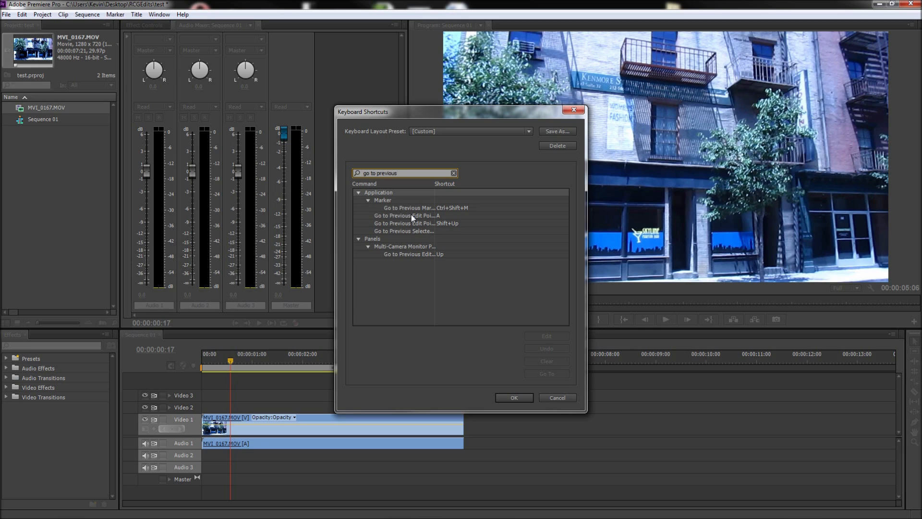
click(405, 215)
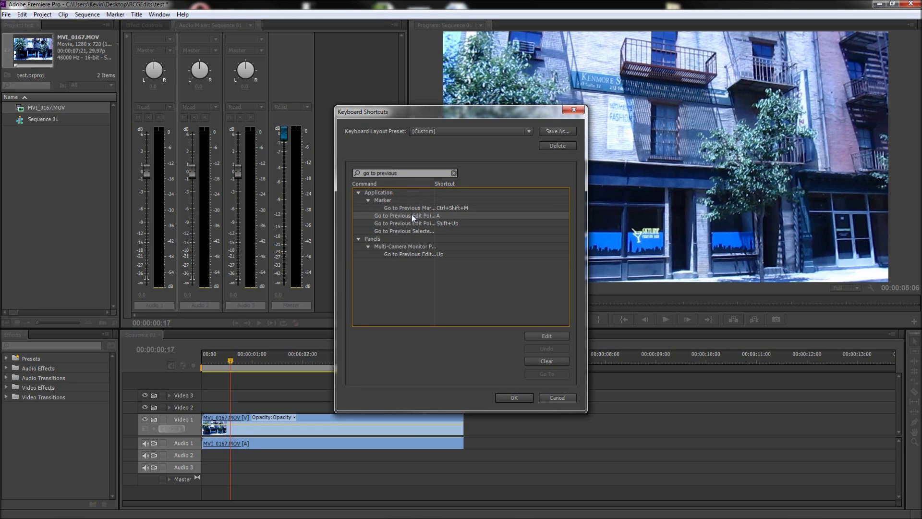
mouse_move(415, 218)
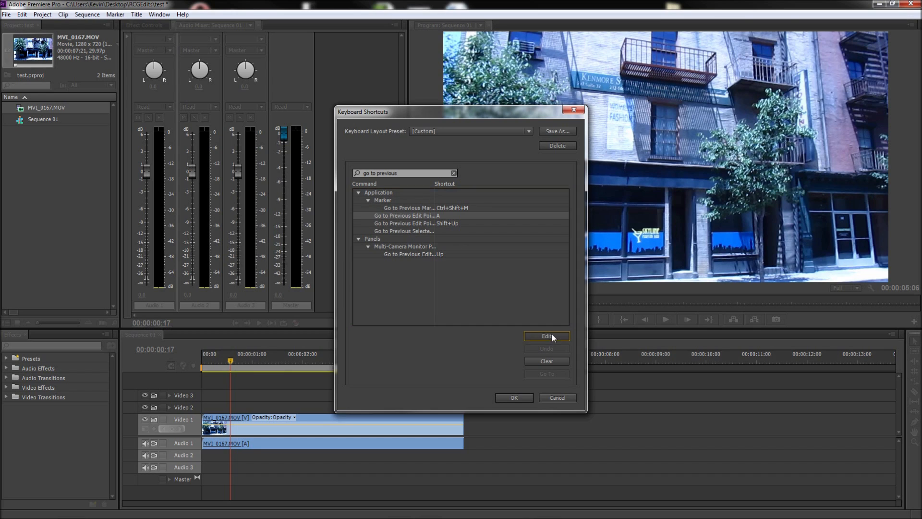
click(546, 336)
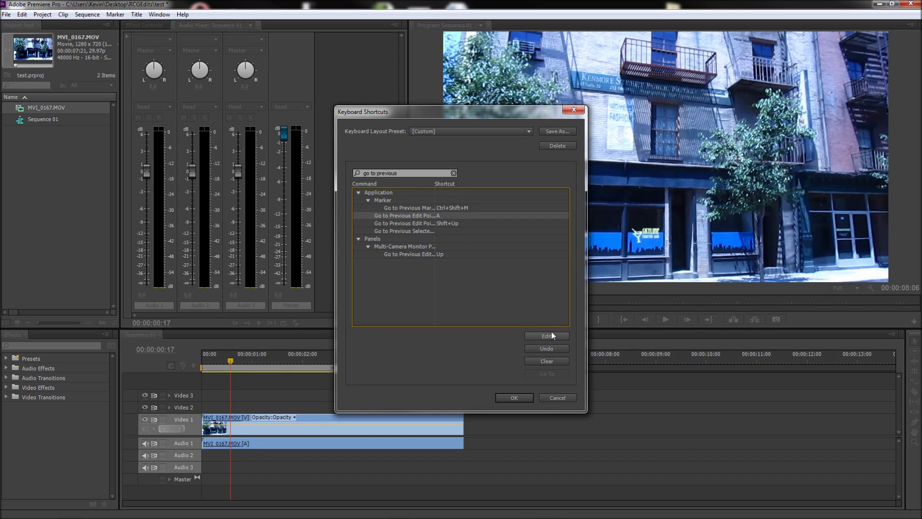
mouse_move(513, 398)
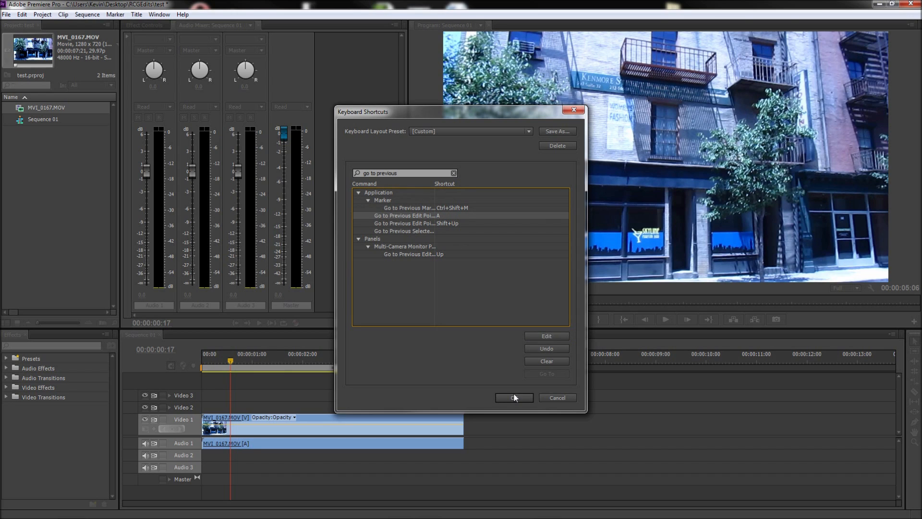
mouse_move(509, 348)
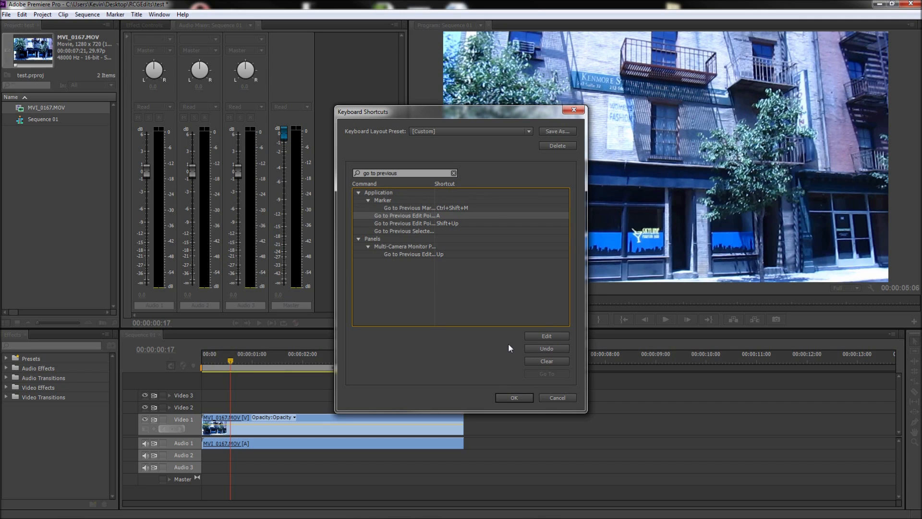
Search the shortcuts for 'next edi' to find the next-edit commands.
click(402, 173)
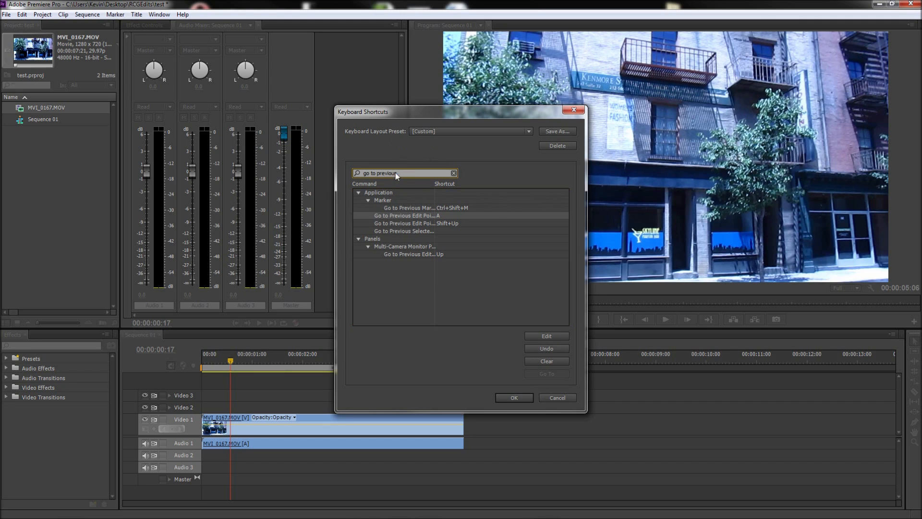
text(next edi)
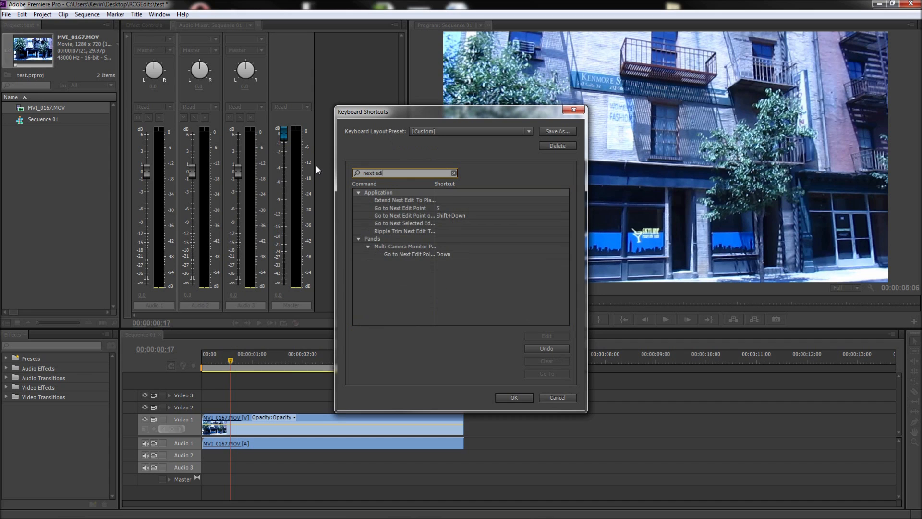
Confirm Go to Next Edit Point uses S and Ripple Delete uses D, then search 'add e'.
click(399, 207)
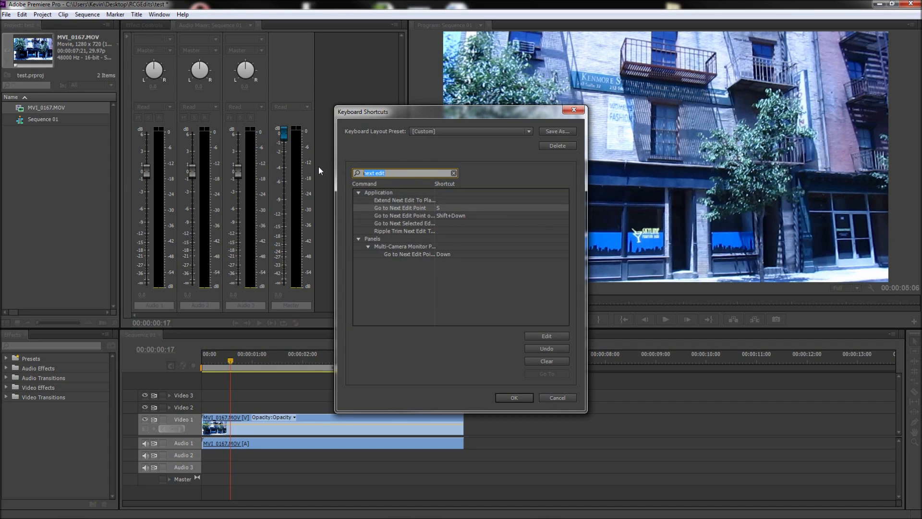
text(ripple)
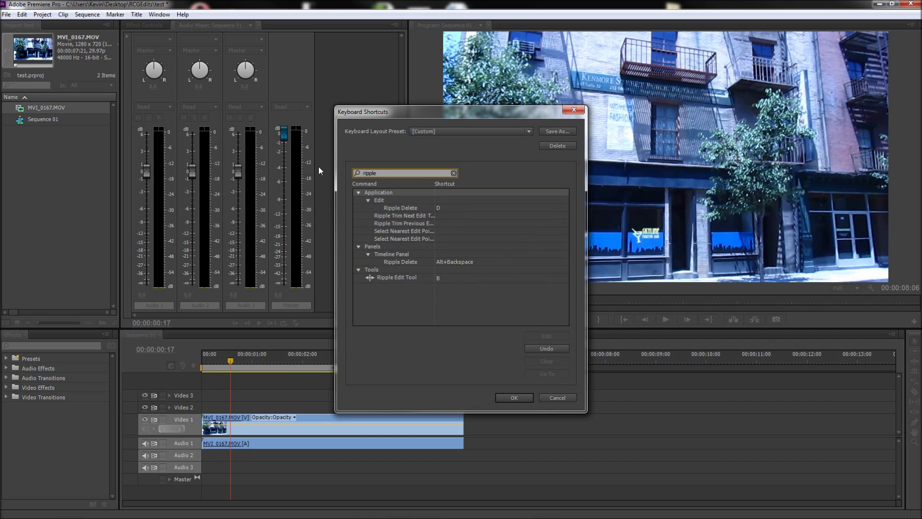
click(400, 208)
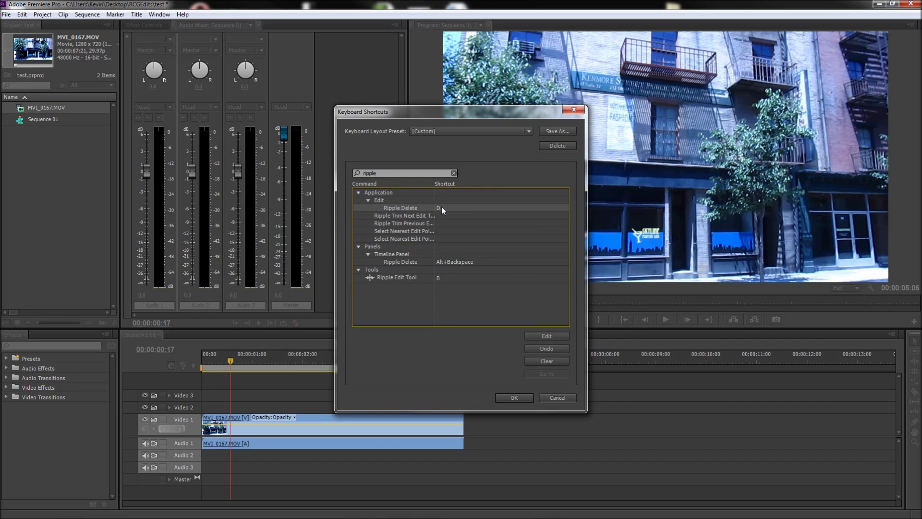
text(add e)
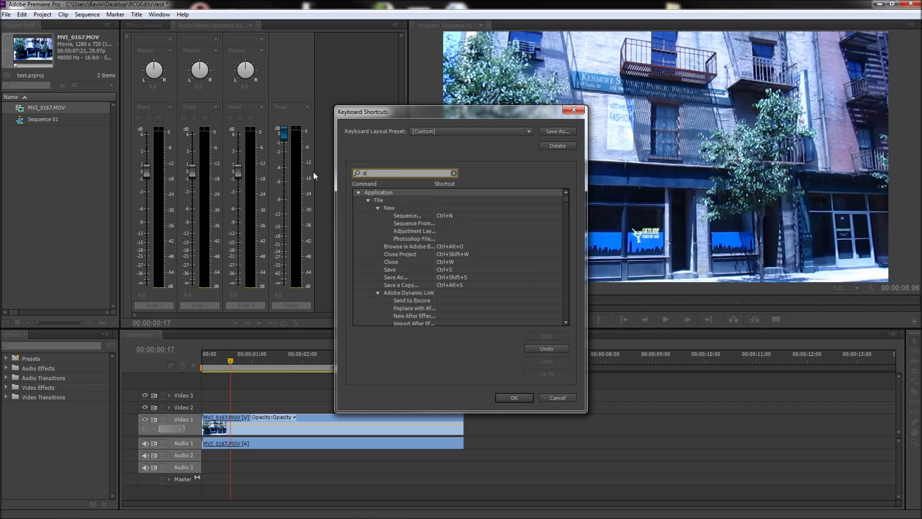
Confirm Step Back/Forward on E/R and five-frame steps on Q/W, then keep the changes with OK.
text(tep back)
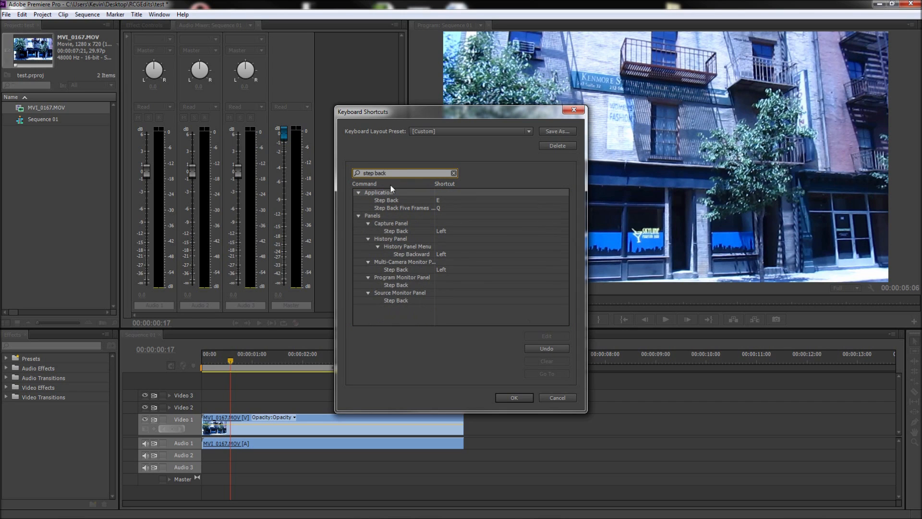
click(406, 208)
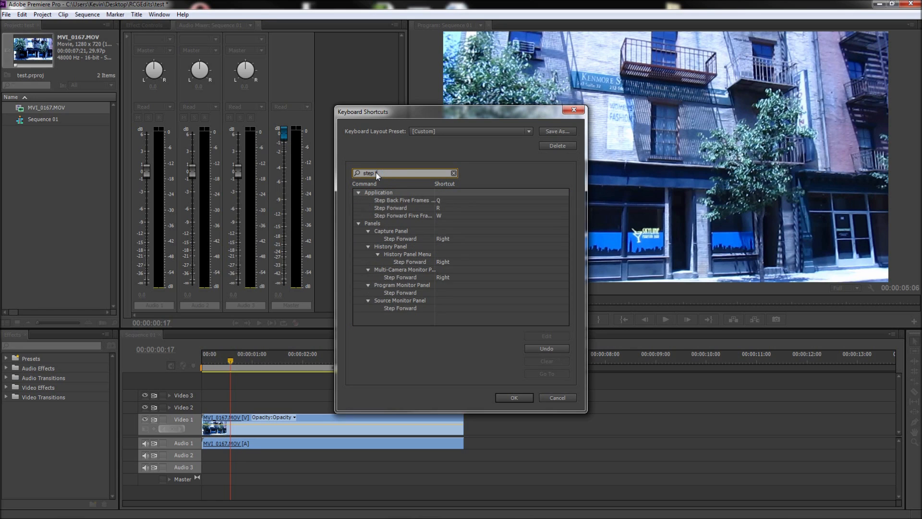
text(forward)
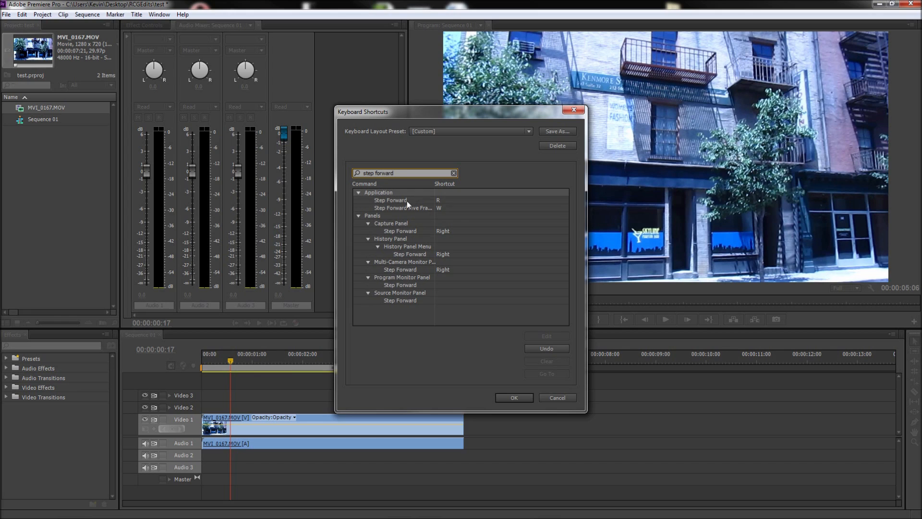
click(403, 207)
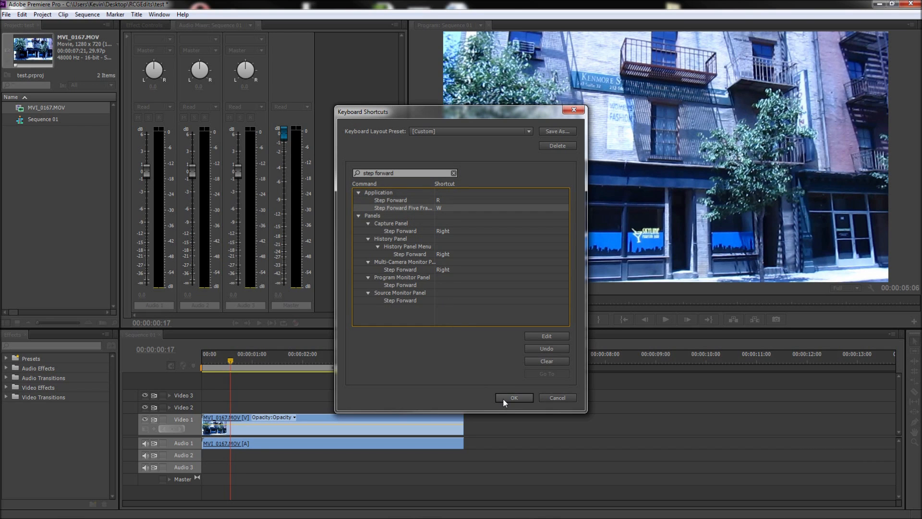
click(513, 398)
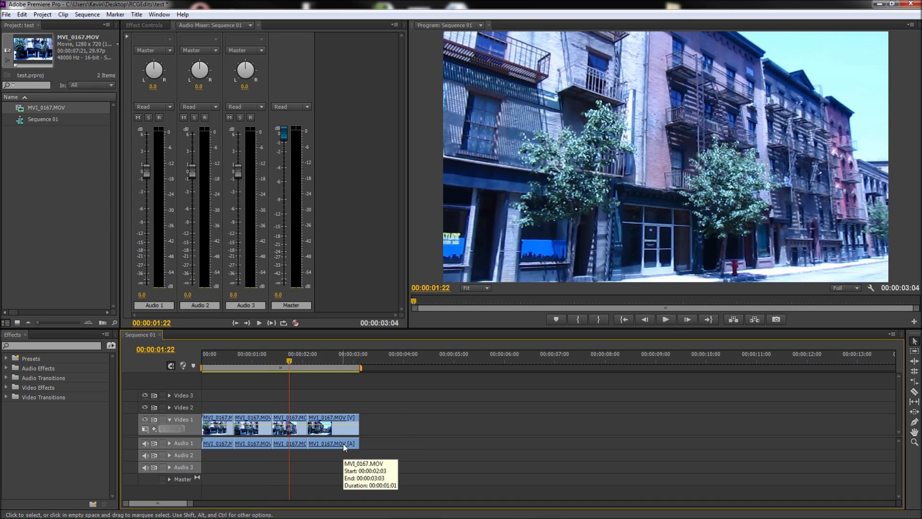
Split MVI_0167.MOV into four pieces with the new shortcuts and select the last piece.
click(665, 319)
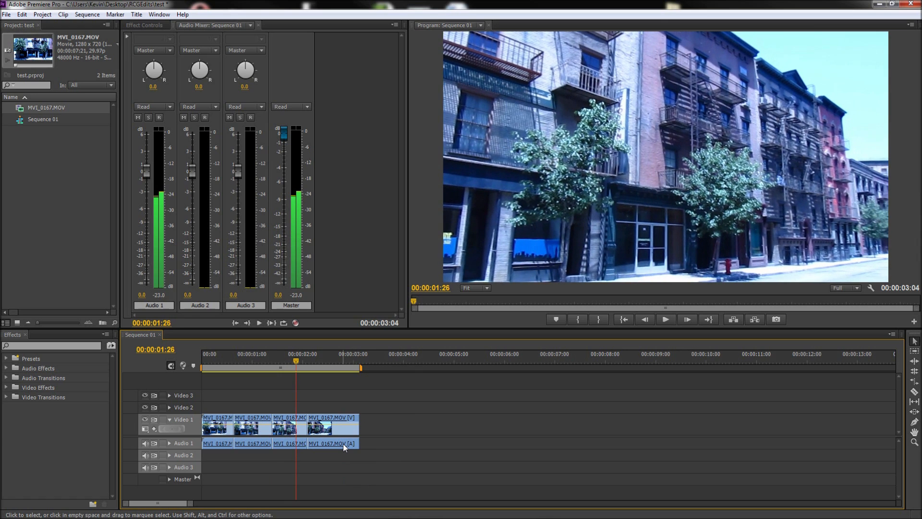